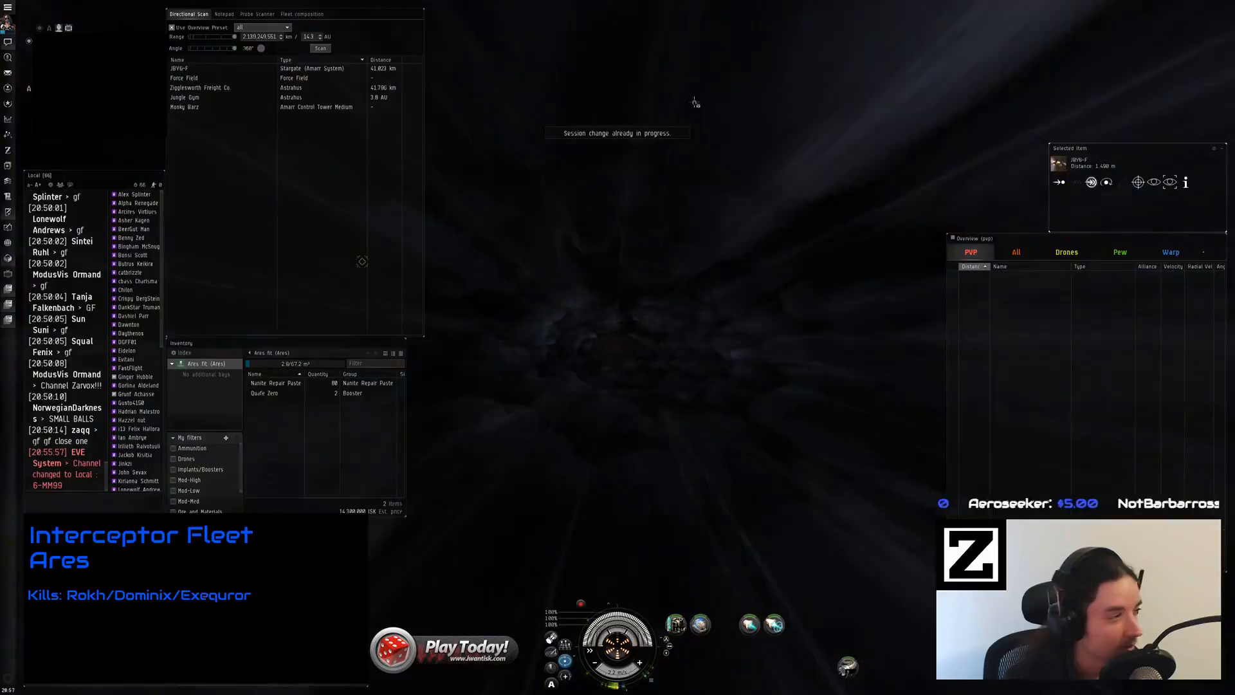
Run a directional scan of J8Y6-F, turning up a Thanatos carrier in the results
click(320, 47)
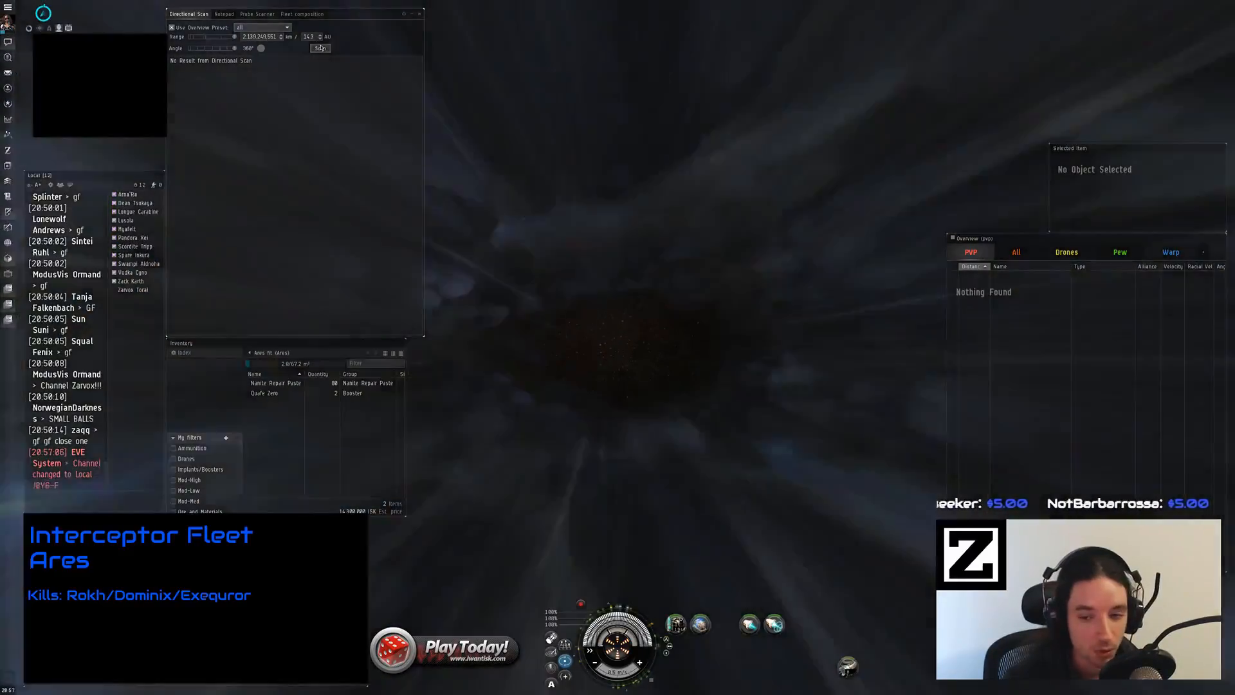
click(320, 48)
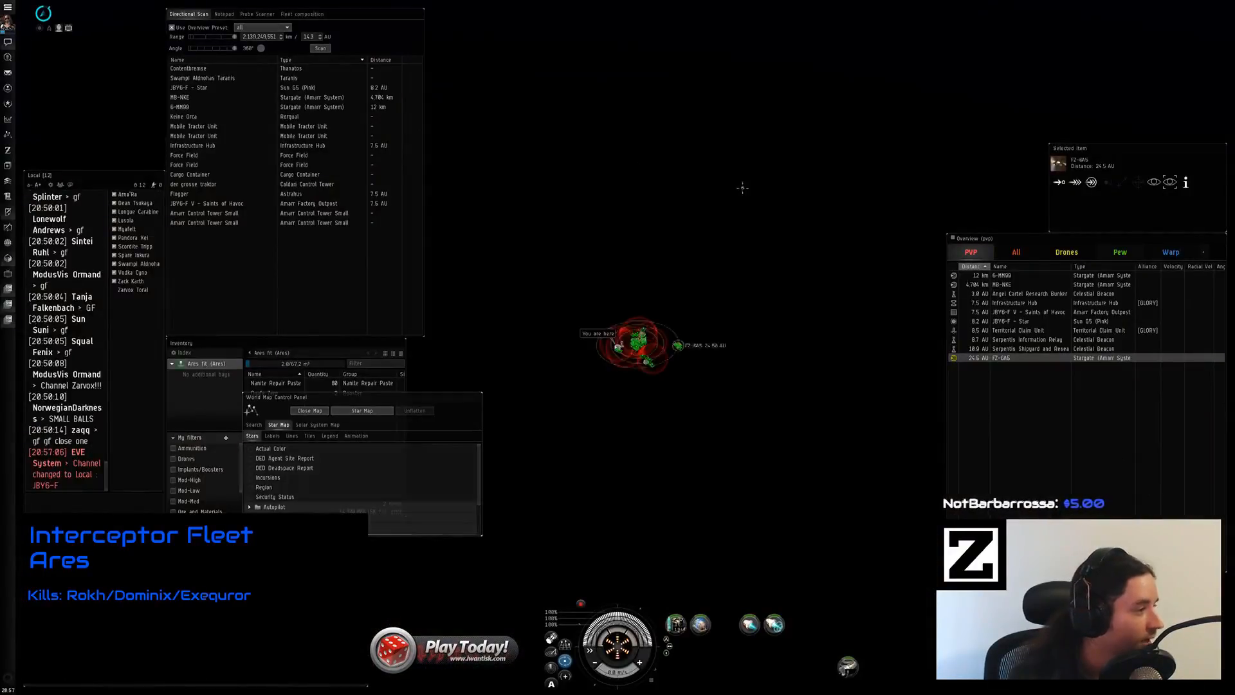
With the solar system map up, rescan at a 15° angle to pin down the carrier's direction
click(320, 48)
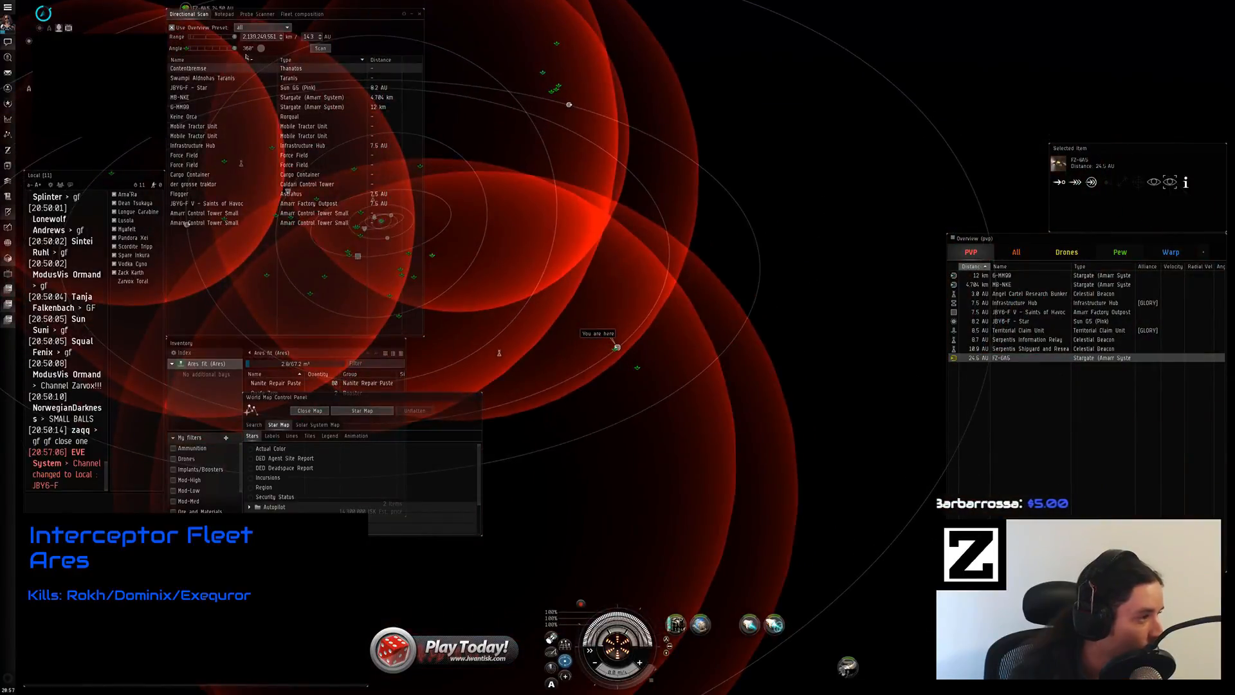
click(320, 48)
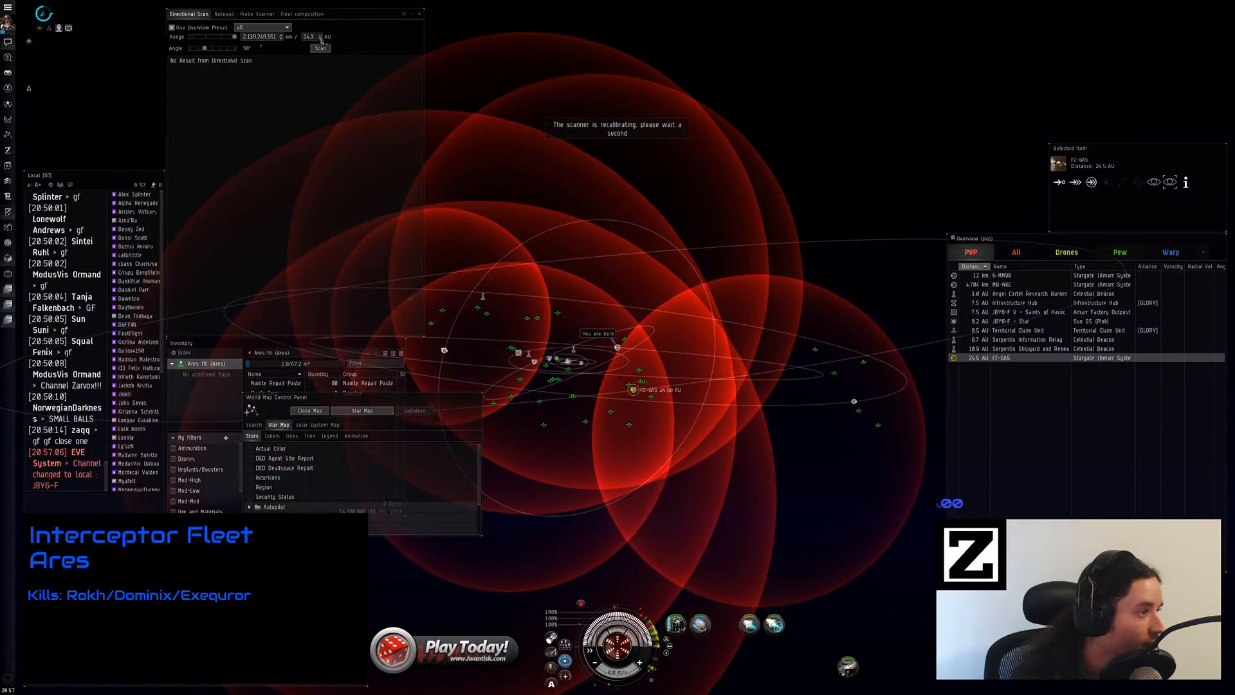
click(321, 47)
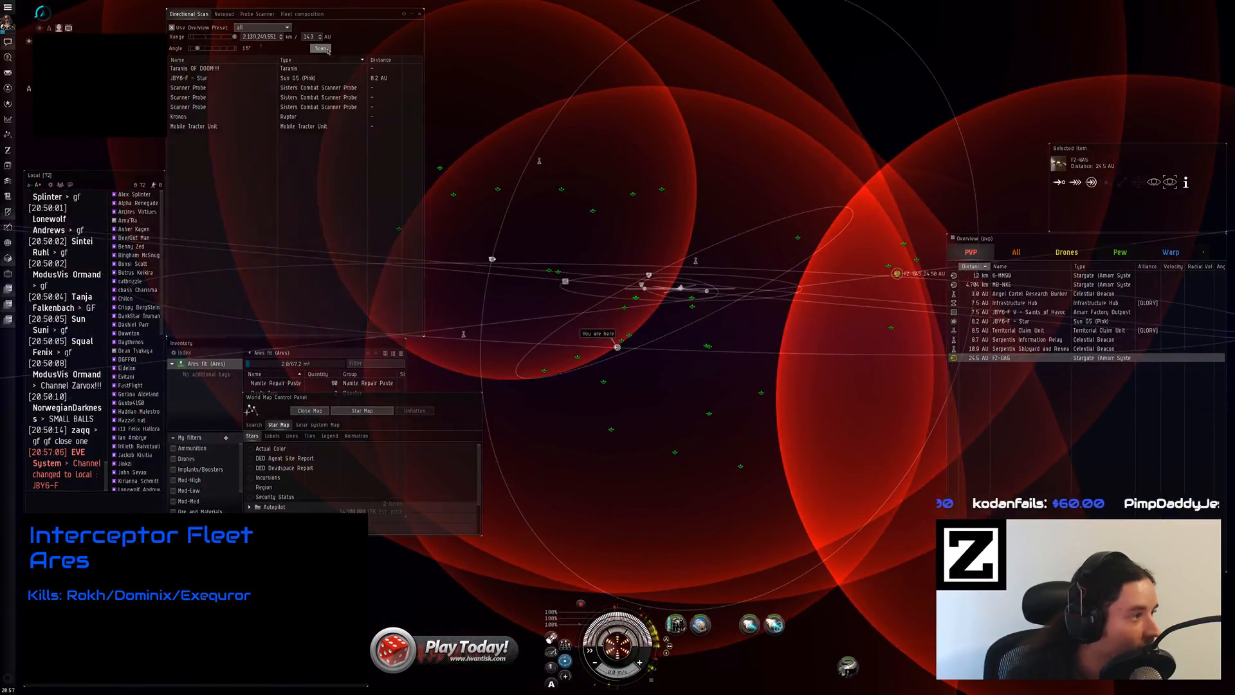
Confirm the Thanatos with a last scan and warp the fleet toward its location
click(320, 47)
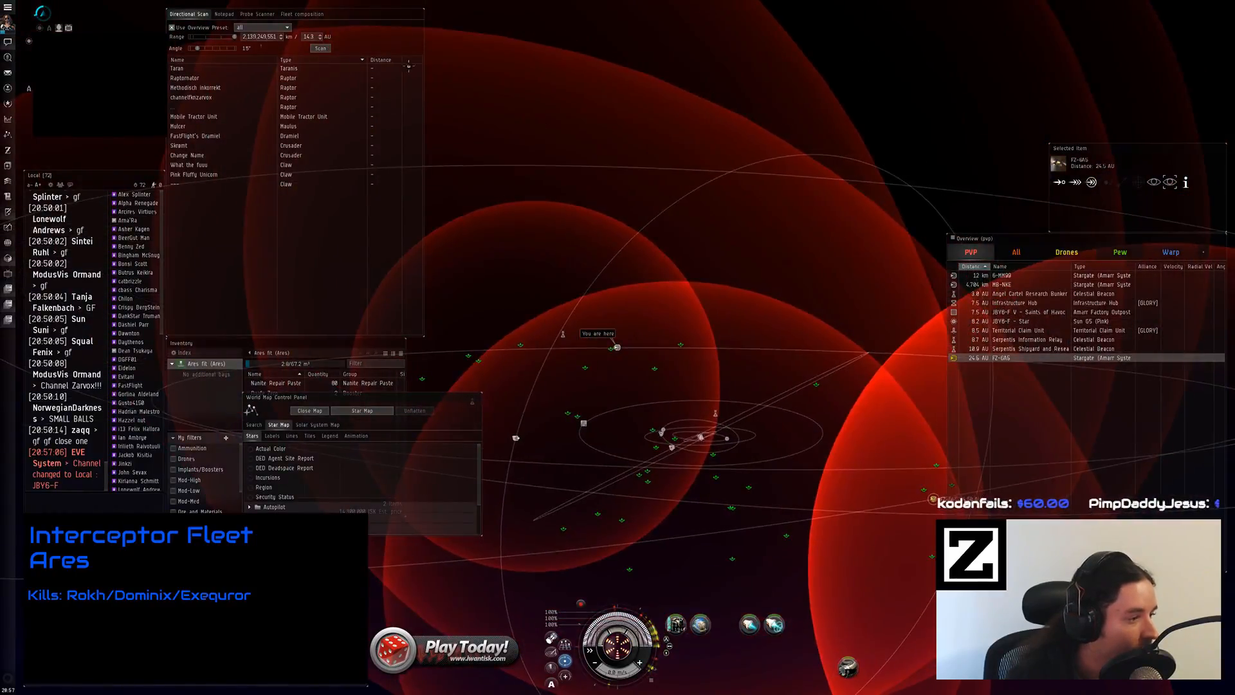
click(320, 48)
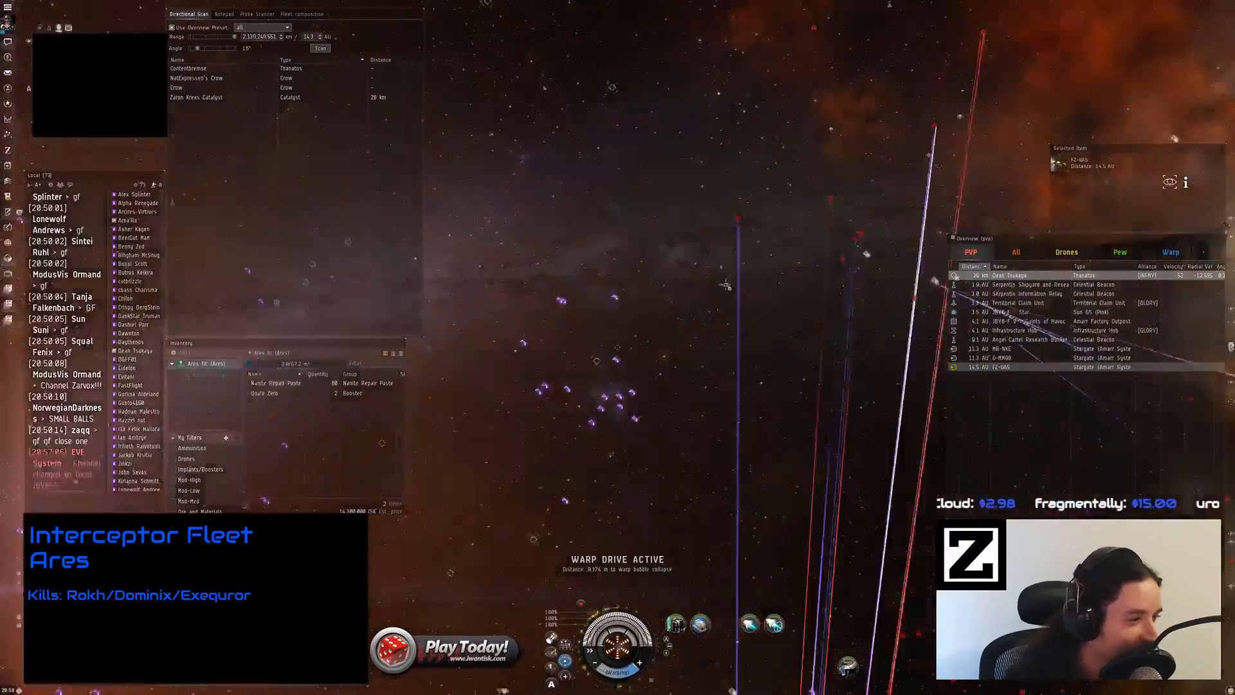
Lock and orbit the Thanatos carrier with warp scrambler and guns active
right_click(1008, 275)
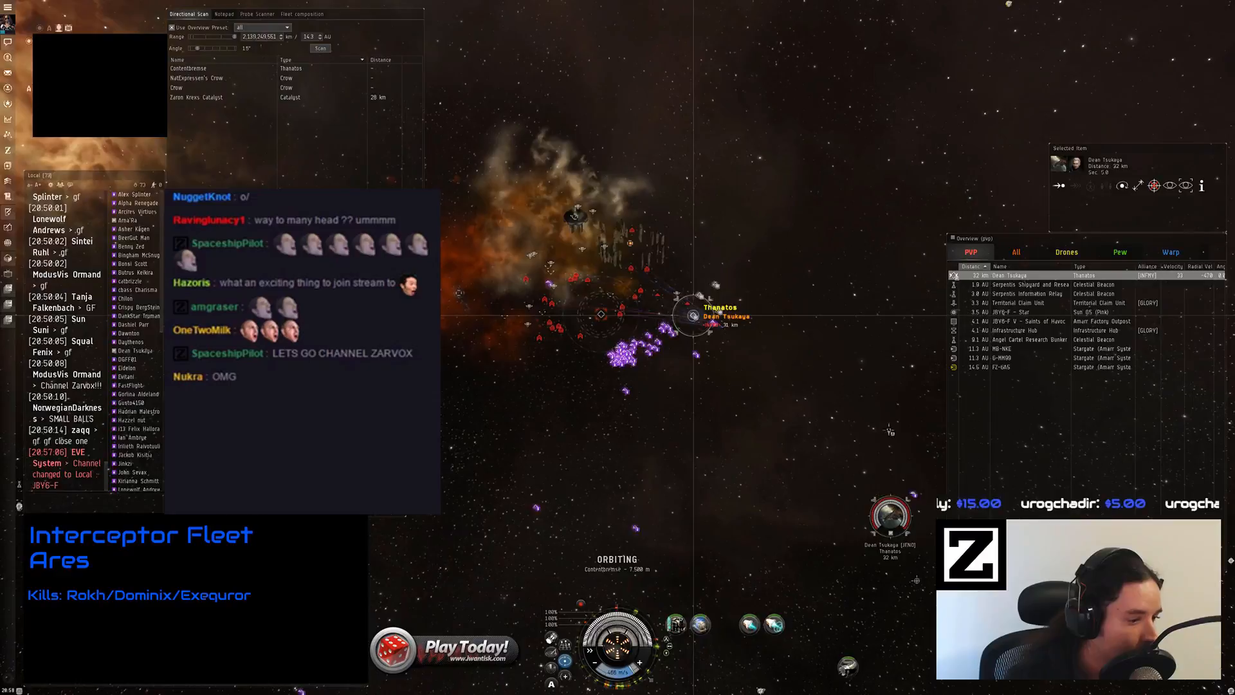
right_click(891, 513)
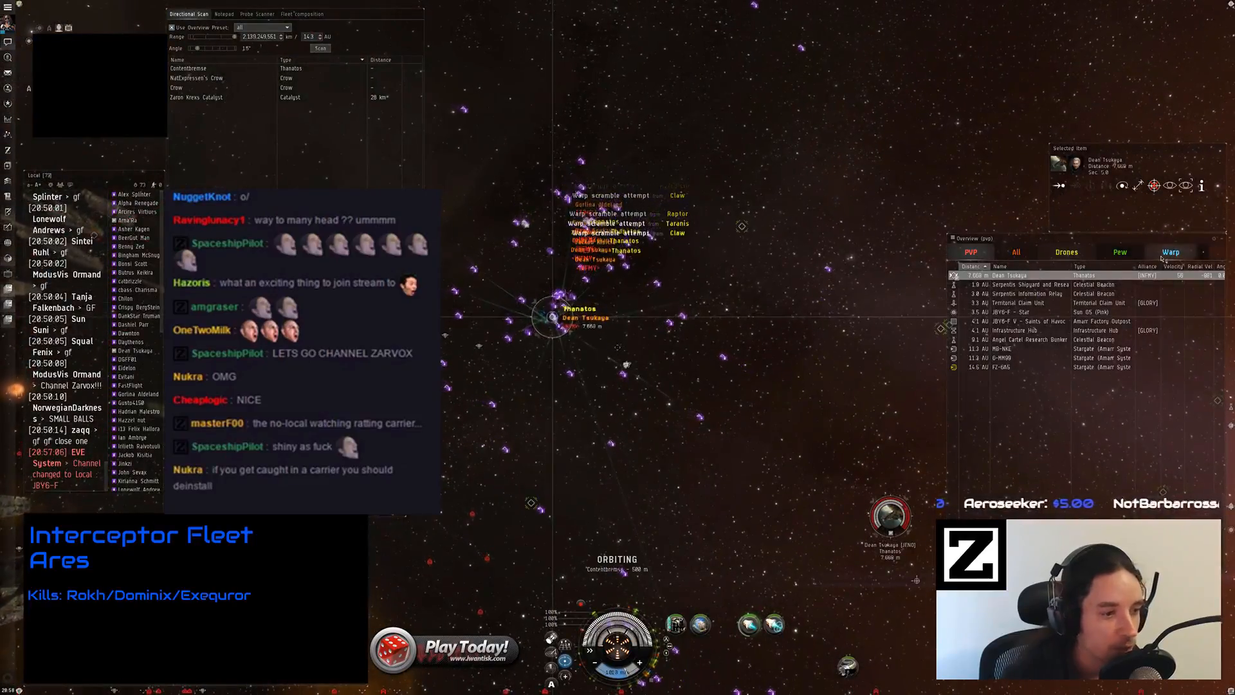
click(973, 252)
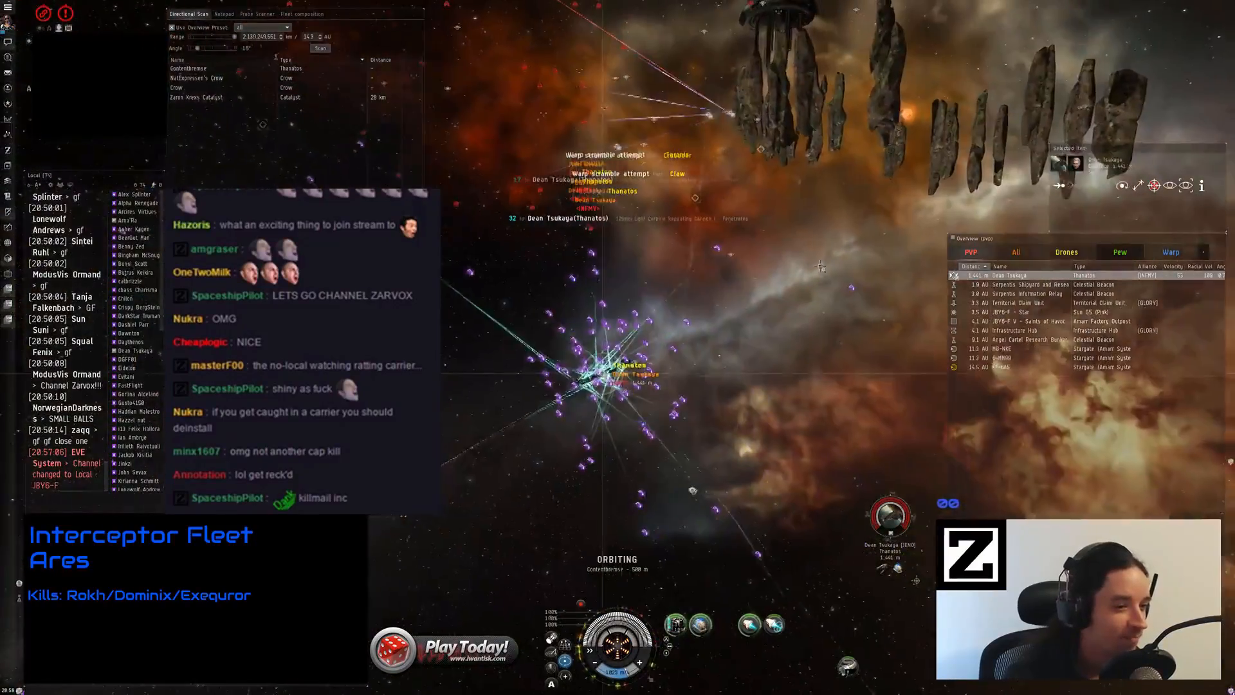
Target the carrier pilot's capsule and keep firing until it explodes
right_click(1009, 275)
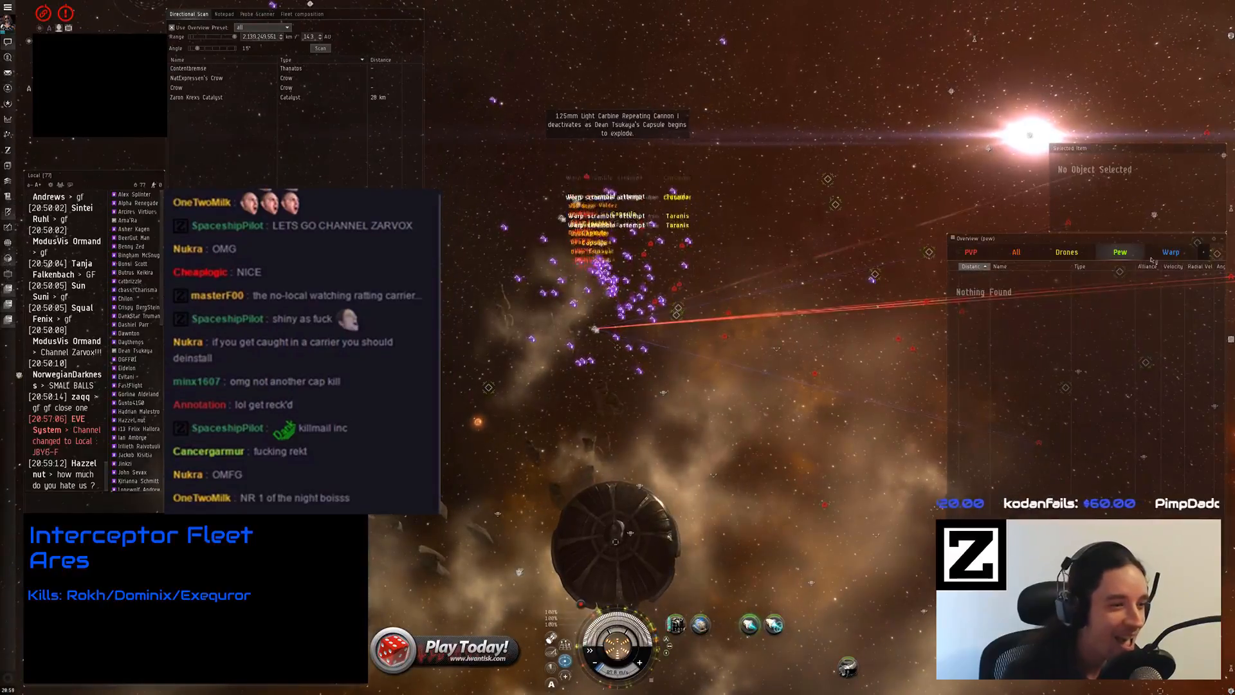
Jump through the stargate into the next system, FZ-6AS
right_click(988, 274)
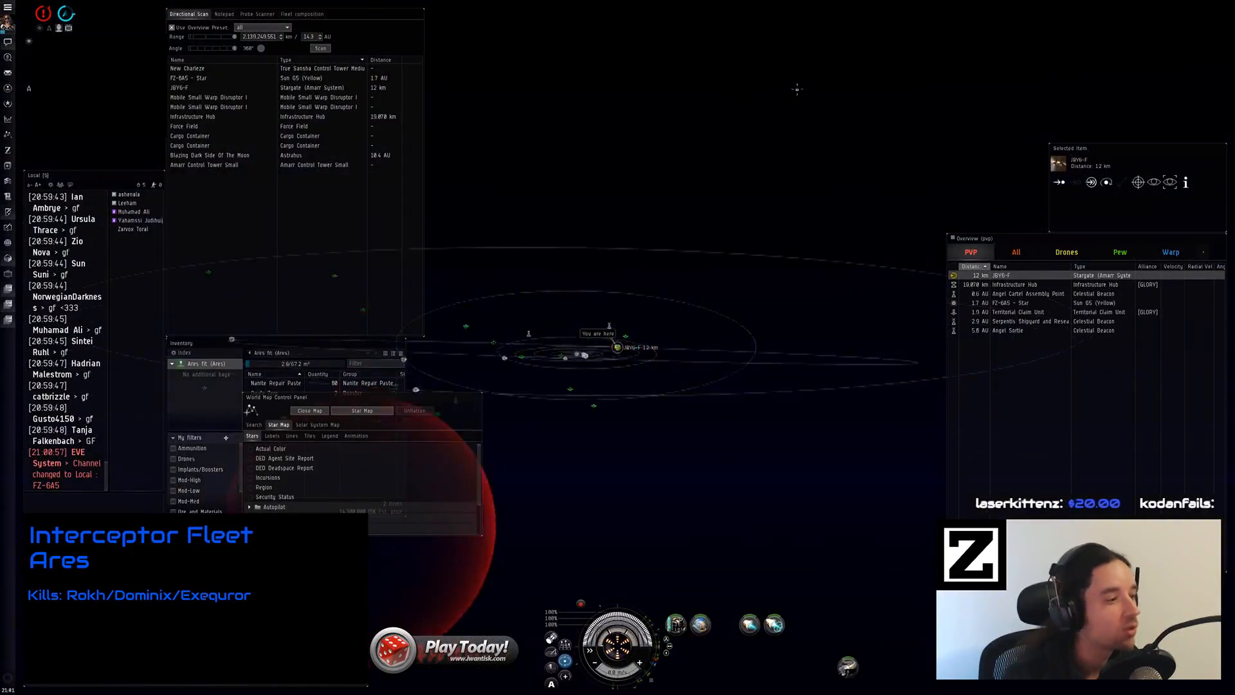
Scan FZ-6AS several times, finding only a control tower and warp disruptors
click(320, 48)
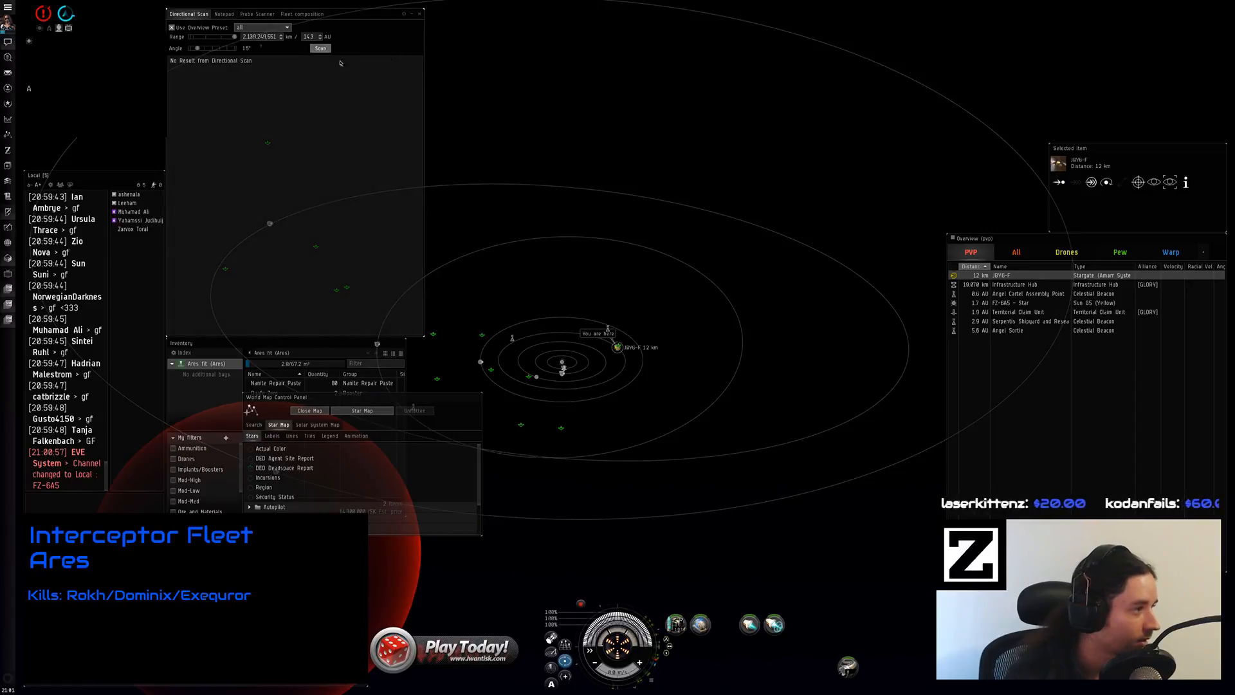
click(321, 48)
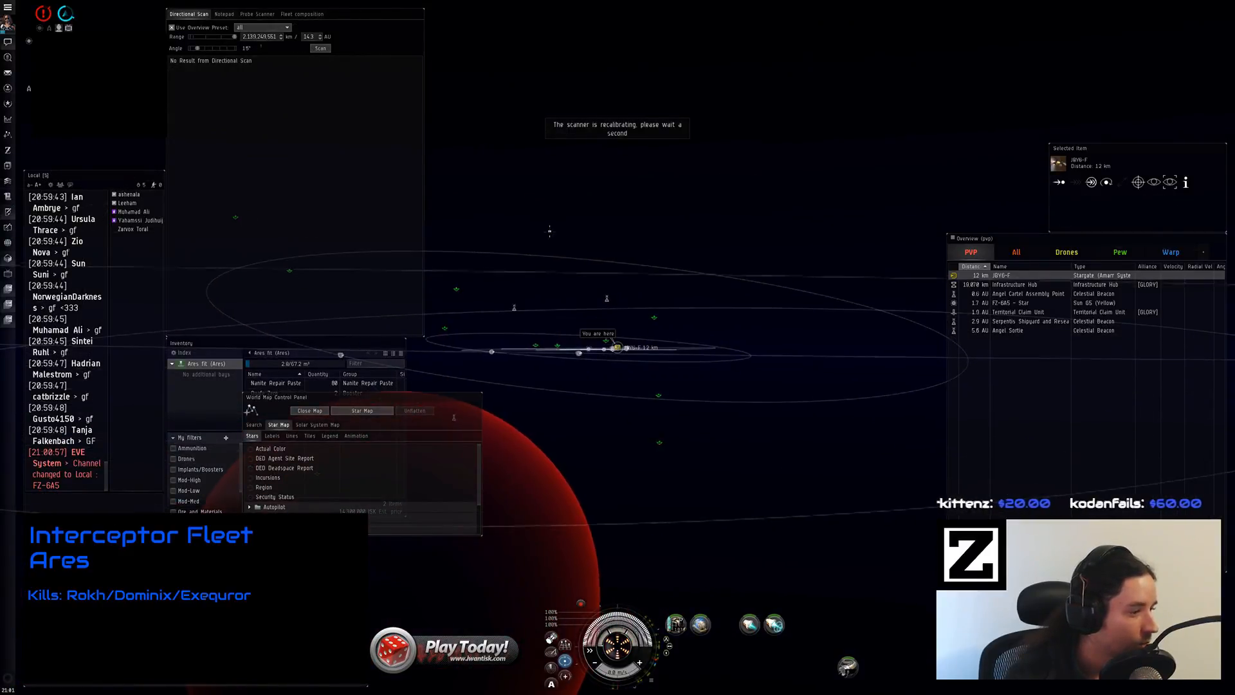
click(321, 47)
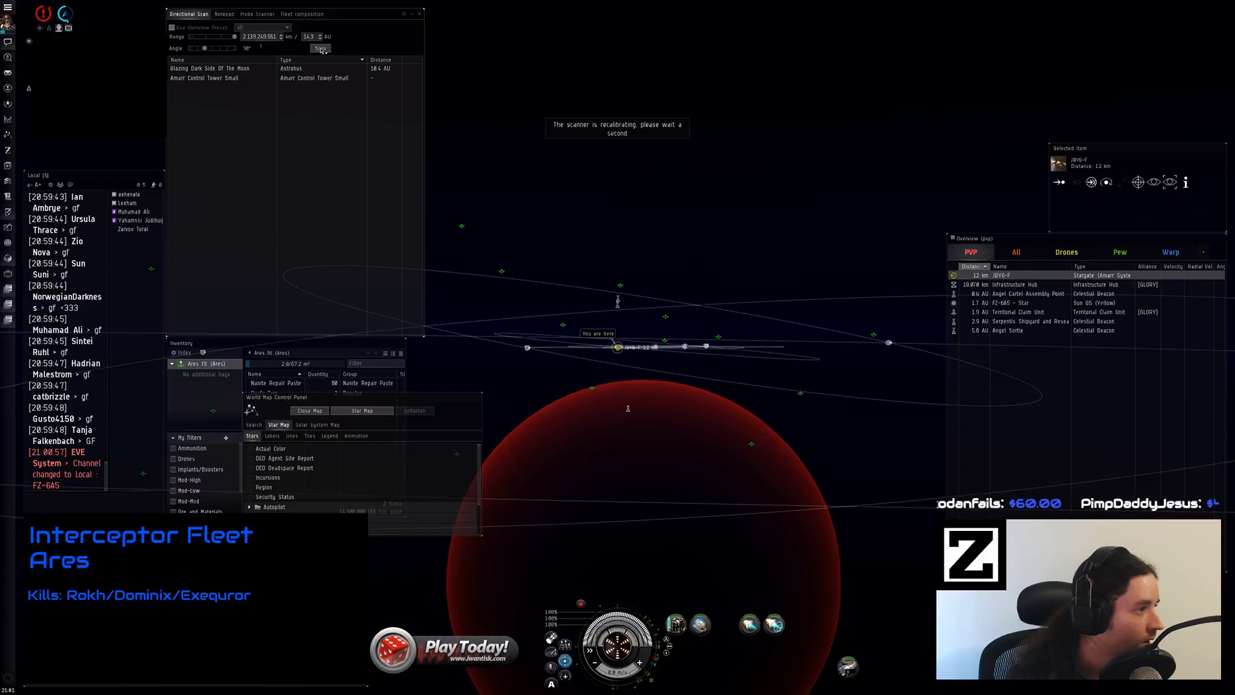
click(320, 48)
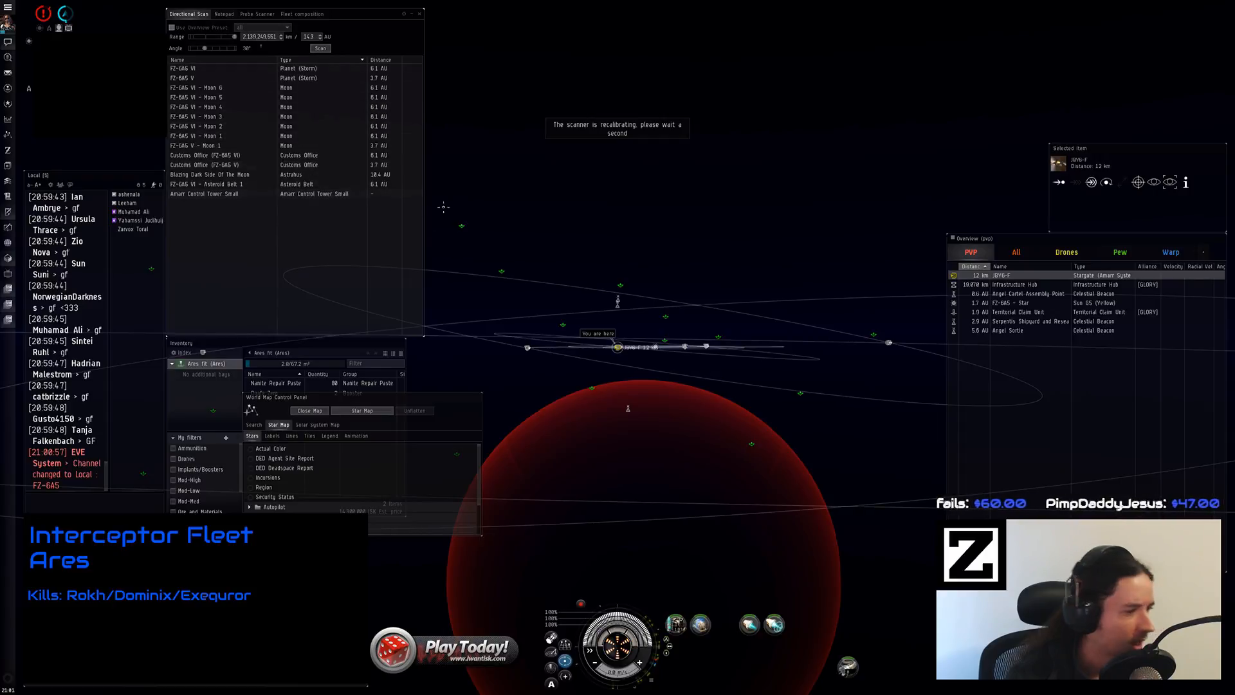
Jump back through the stargate to JRY6-F
right_click(1002, 275)
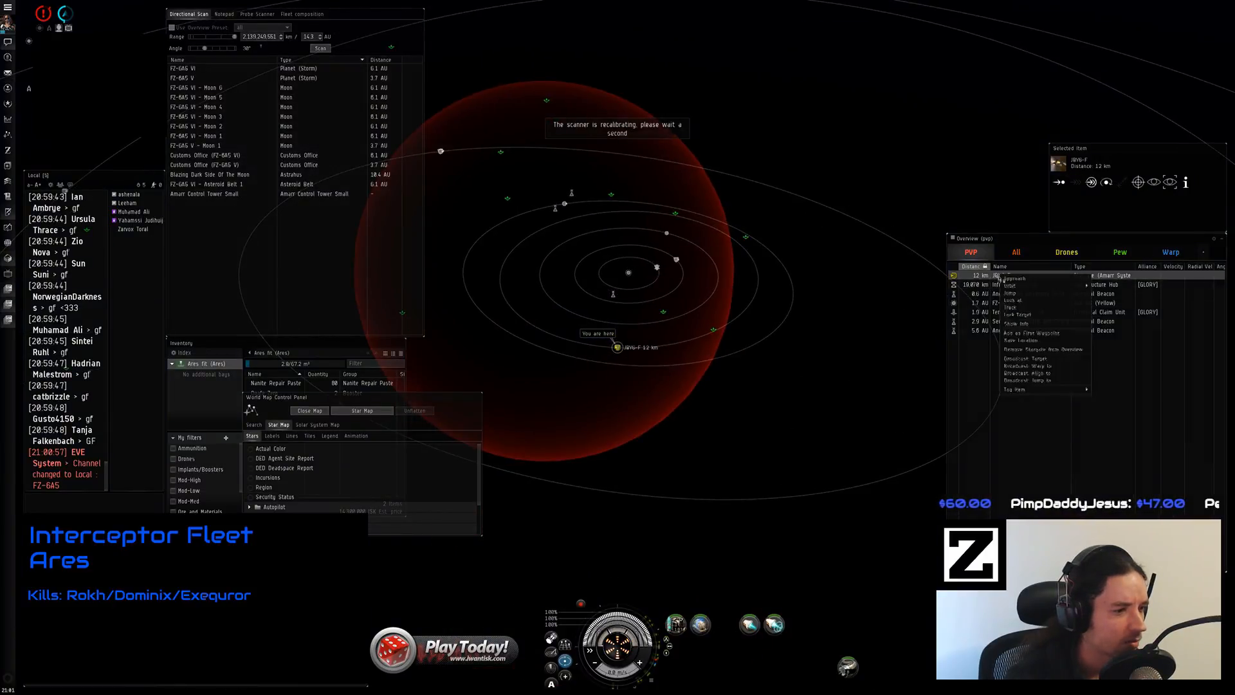
click(1012, 278)
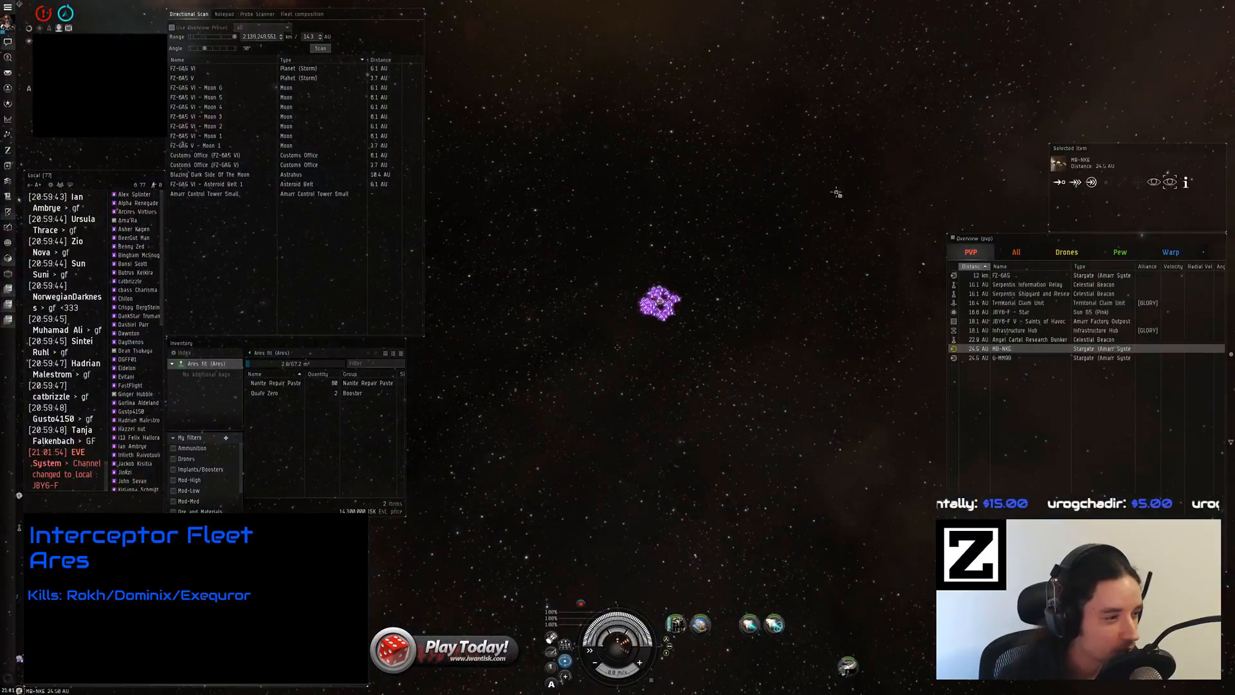
click(1171, 251)
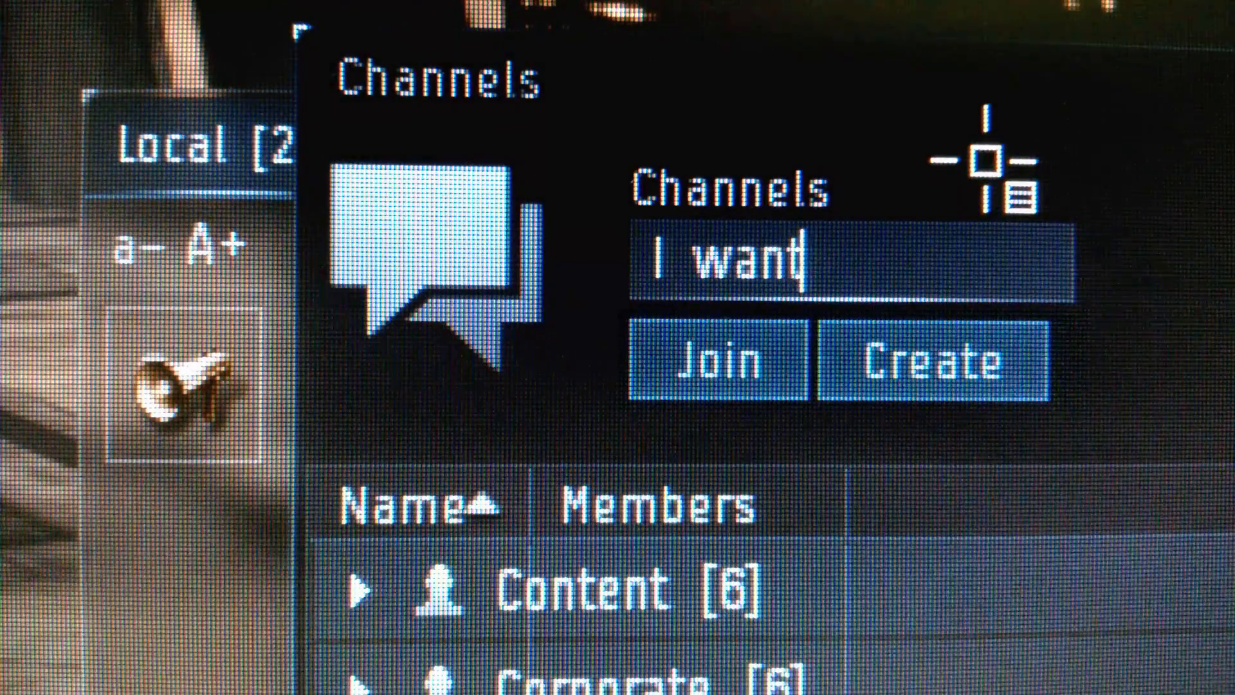
Join the I Want ISK channel, browse iwantisk.com's raffles and winnings, and go to Achievements
click(714, 359)
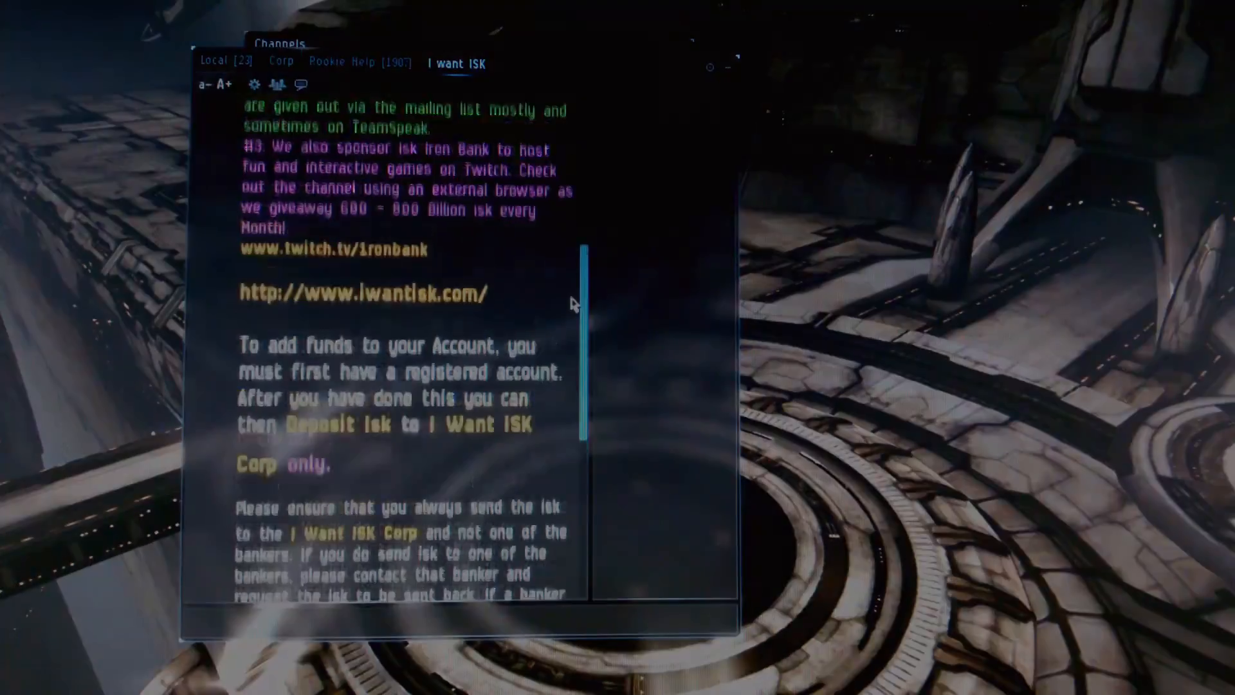
click(365, 292)
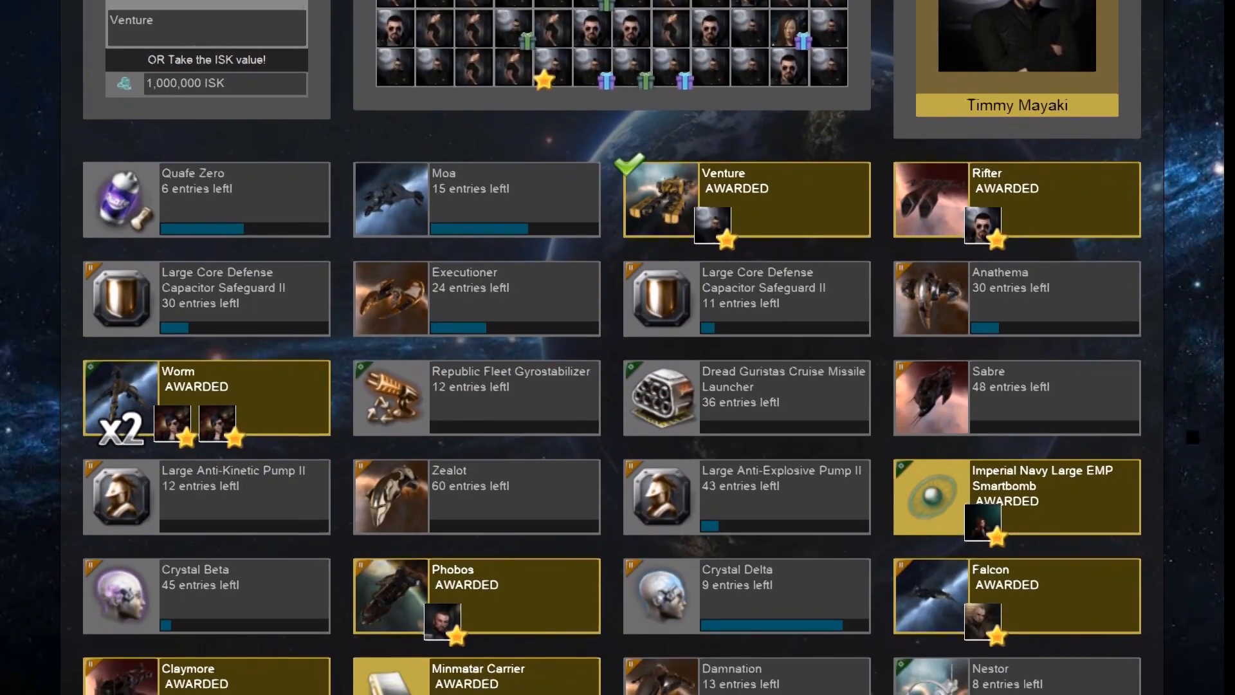
scroll(down, 3)
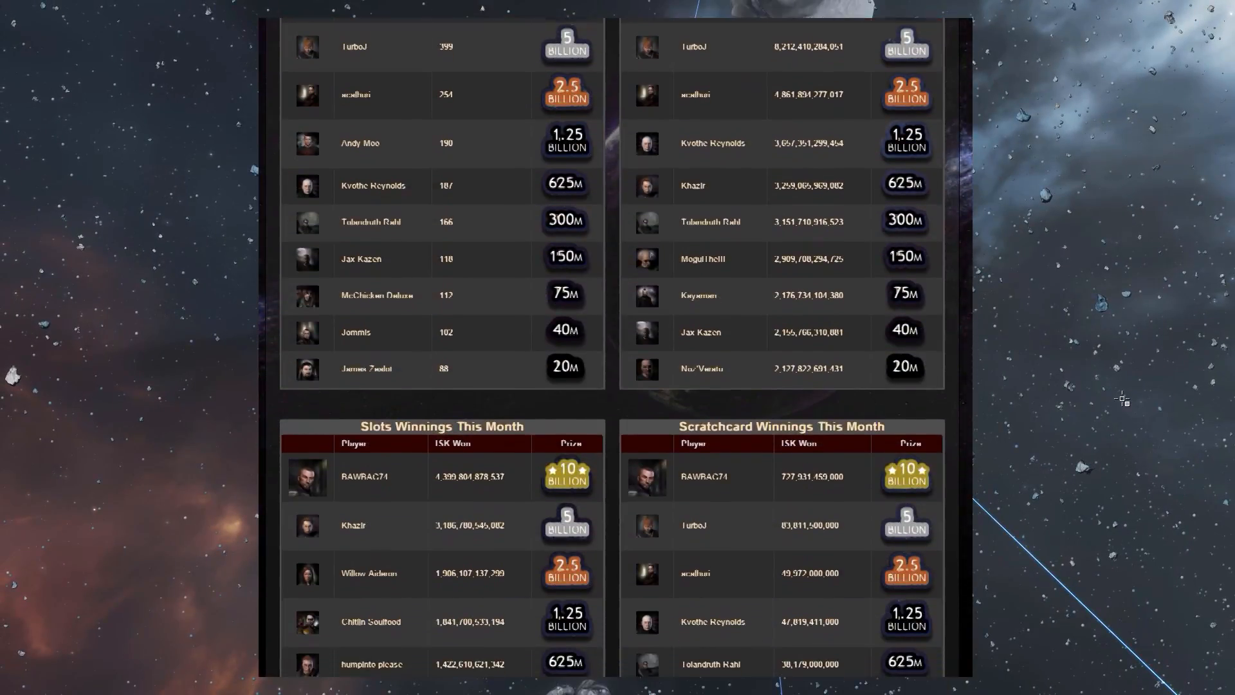
click(718, 50)
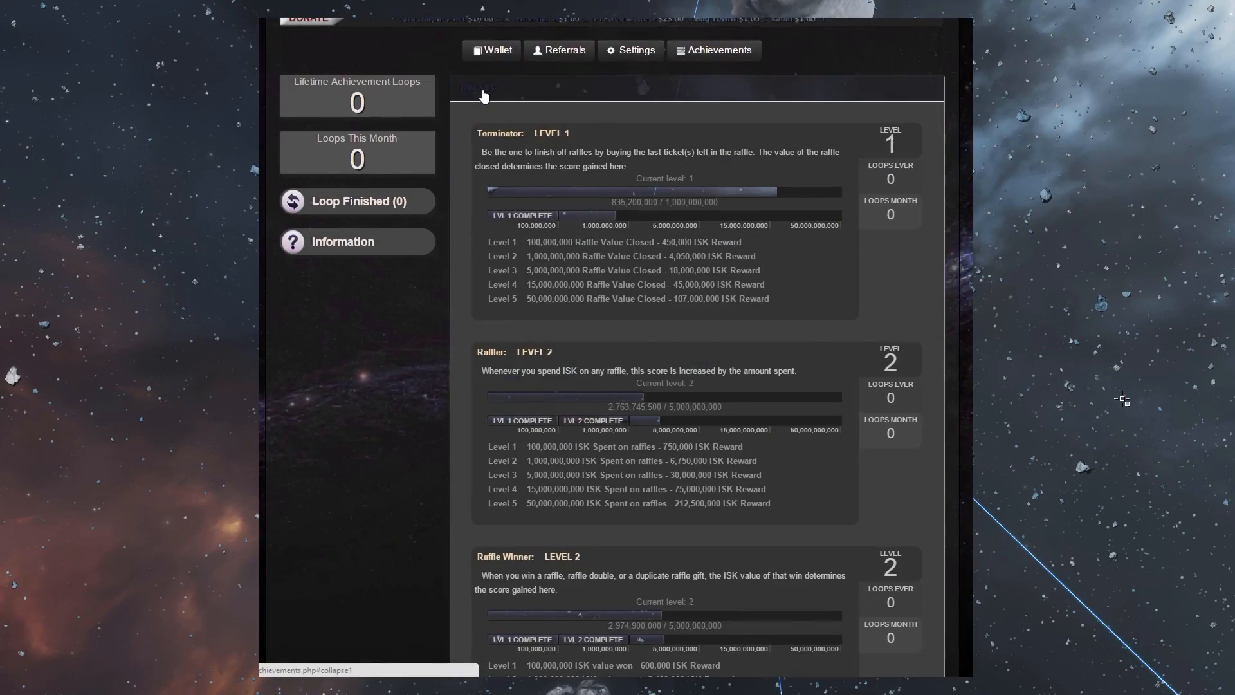